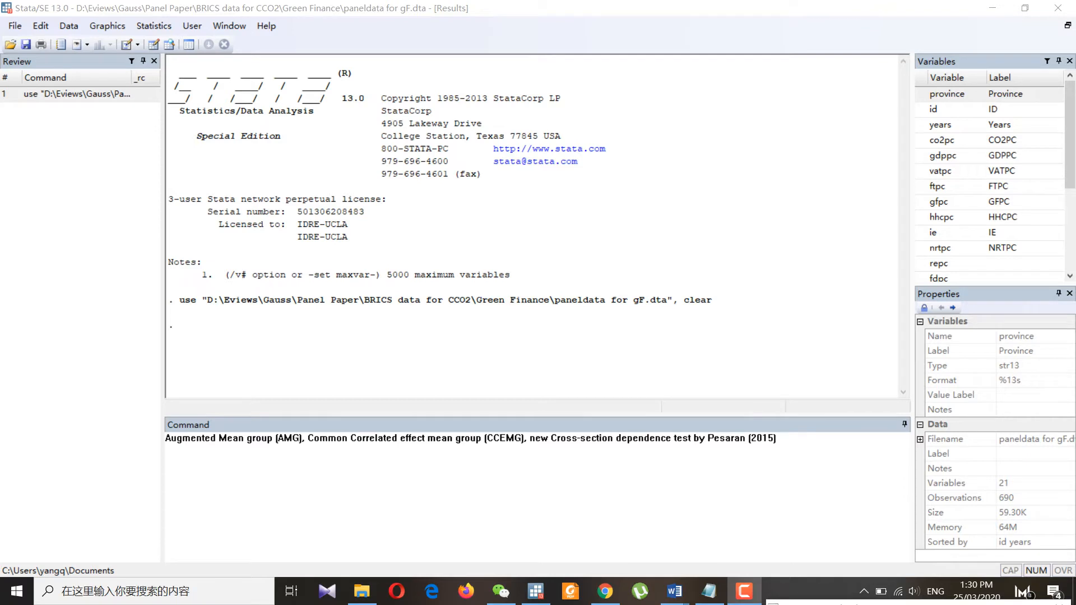
# - Enter xtmg co2pc gdppc, aug trend robust res(aug1) to run the AMG estimation
pyautogui.doubleClick(343, 438)
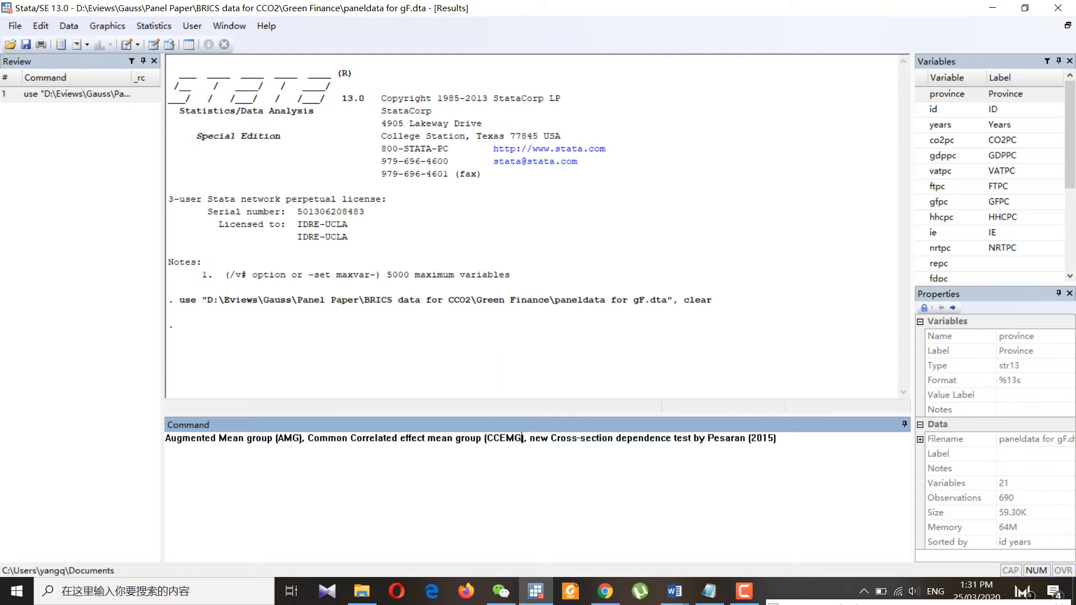
pyautogui.tripleClick(470, 437)
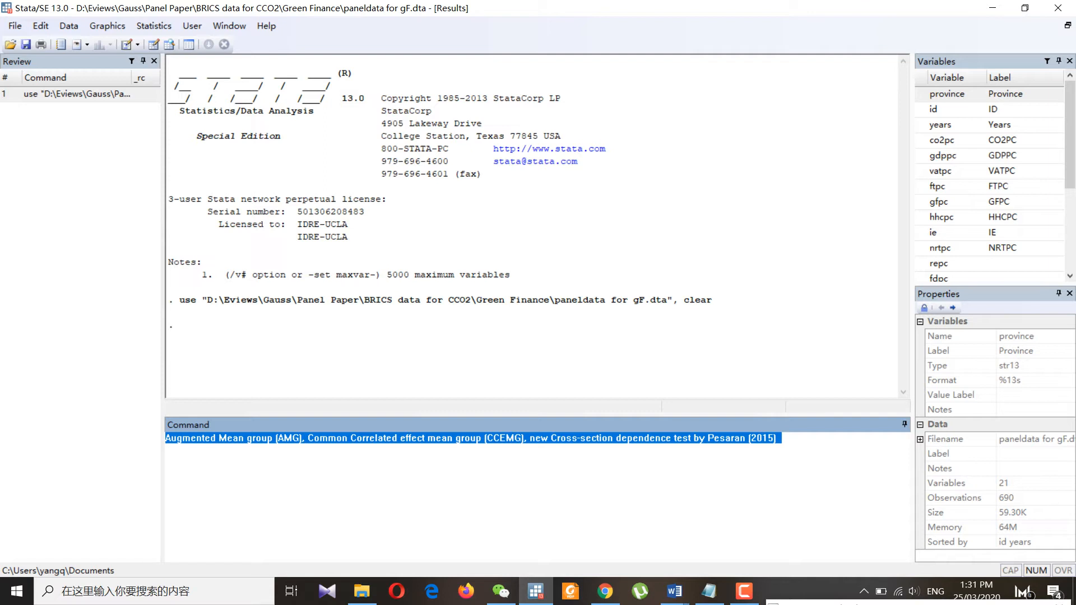
pyautogui.write('xtmg')
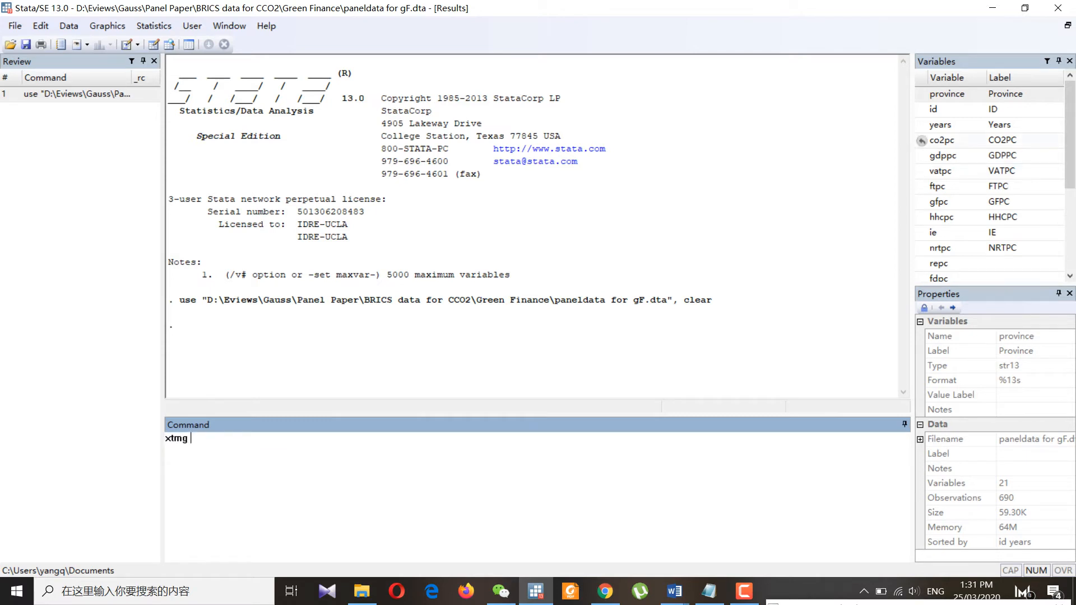
pyautogui.write('co2pc gdppc')
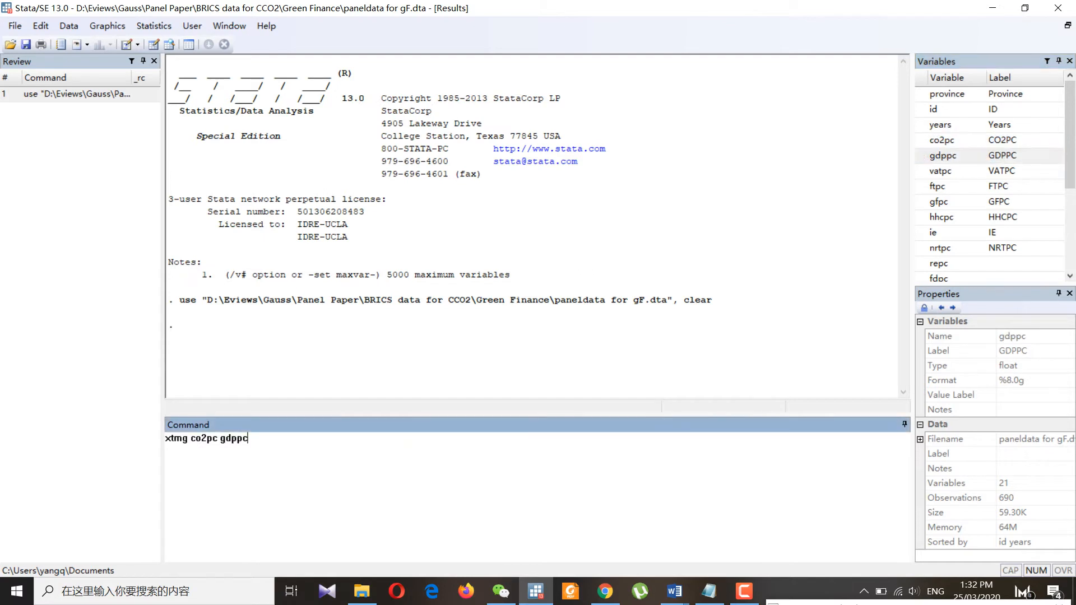
pyautogui.write(',')
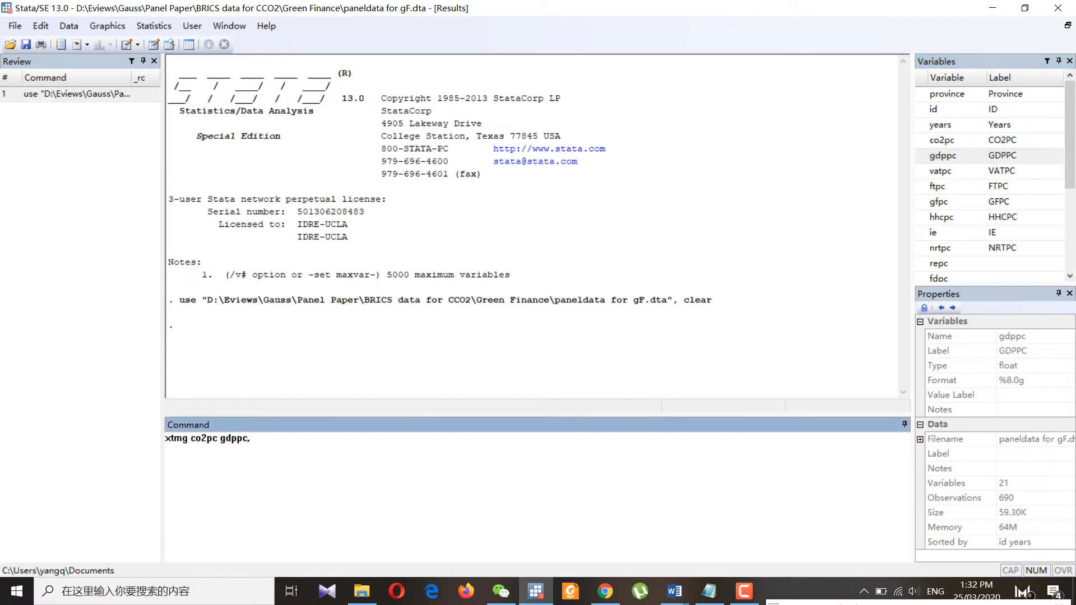
pyautogui.write('aug')
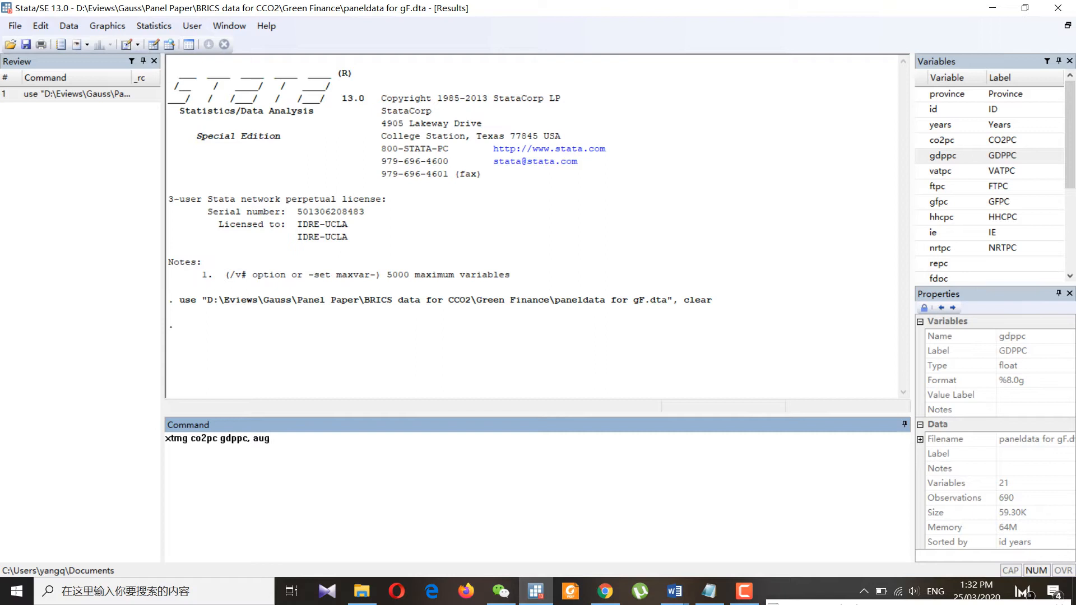
pyautogui.write('trend')
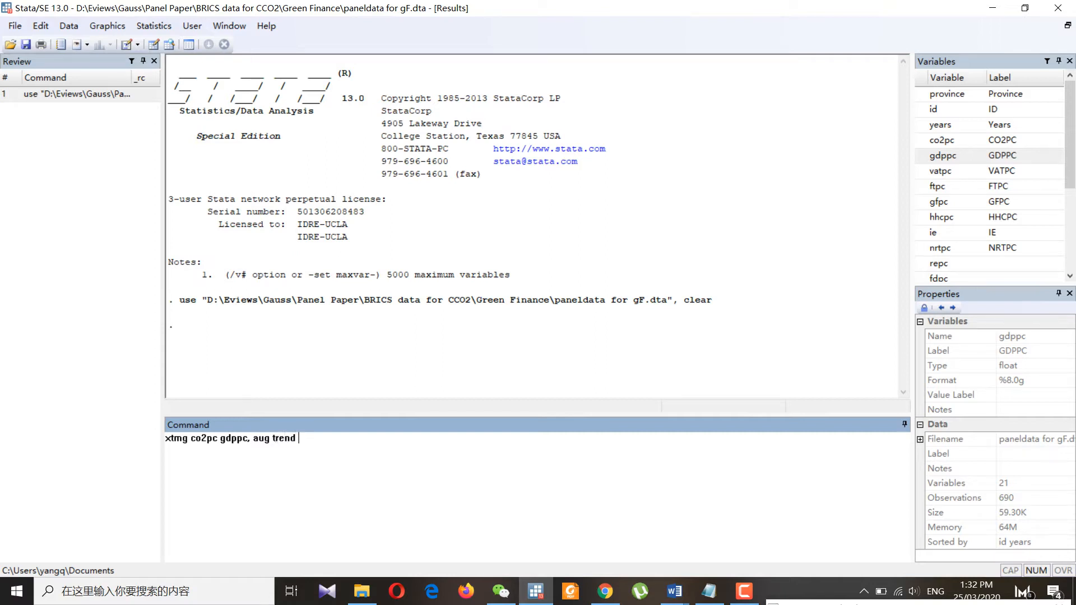
pyautogui.write('robust')
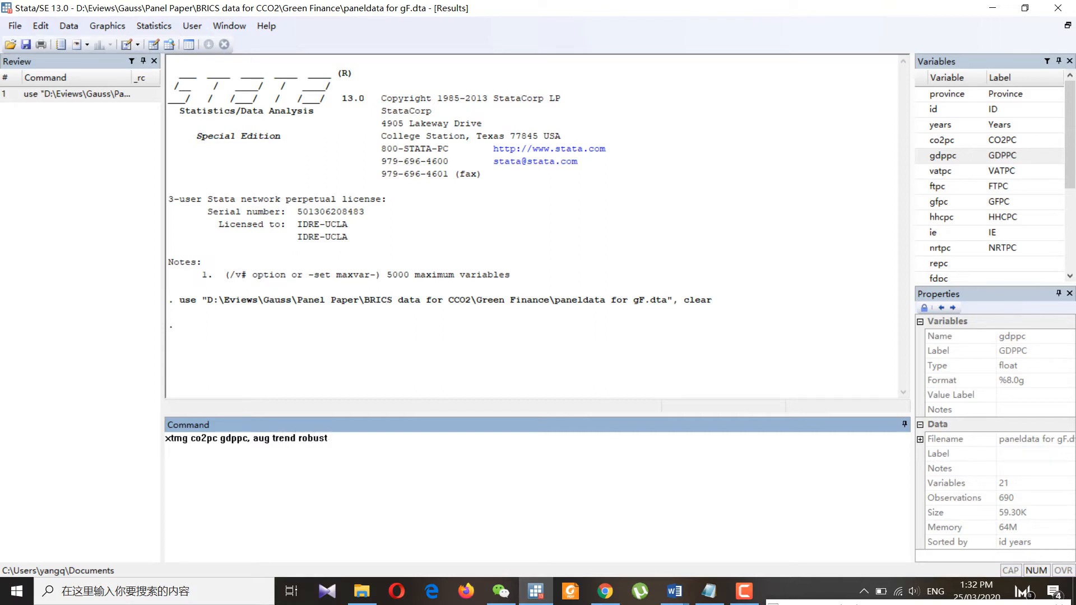
pyautogui.write('res(')
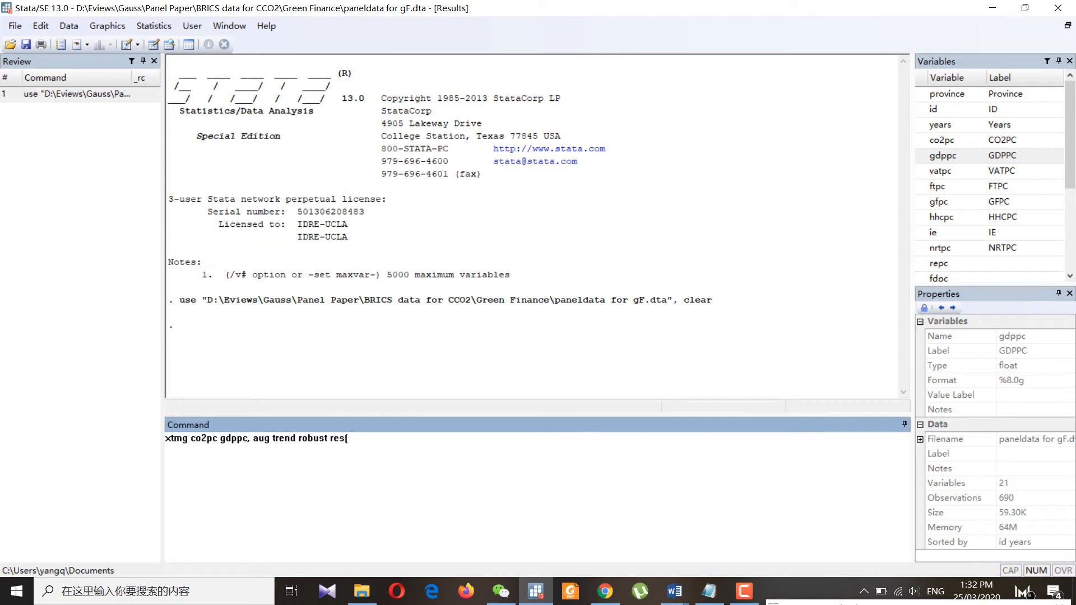
pyautogui.write('aug1)')
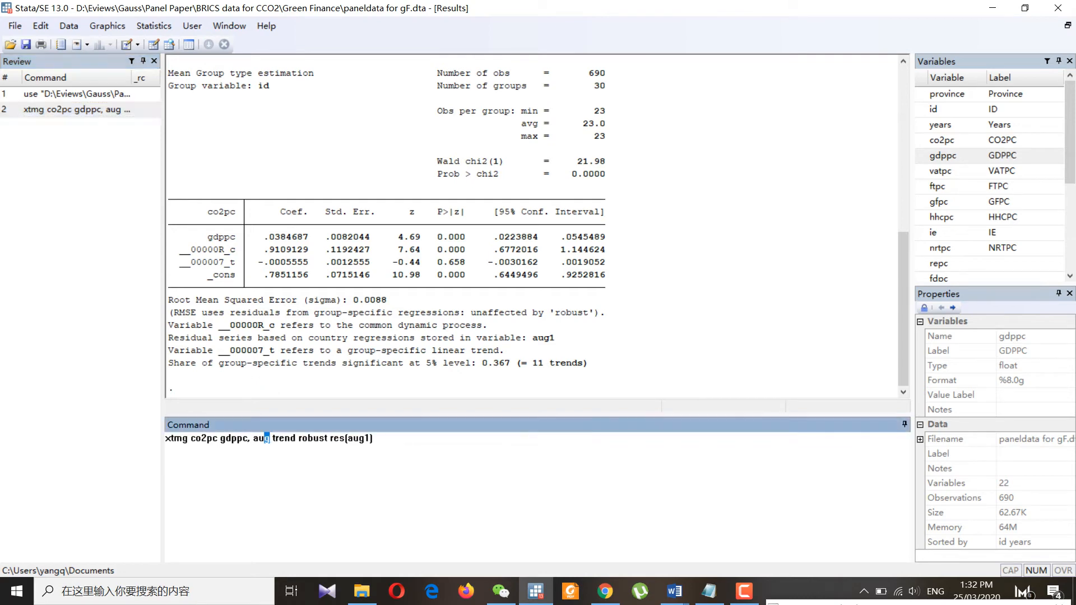
# - Rerun xtmg with cce replacing aug and res(cce1), then view the Word paper
pyautogui.doubleClick(259, 438)
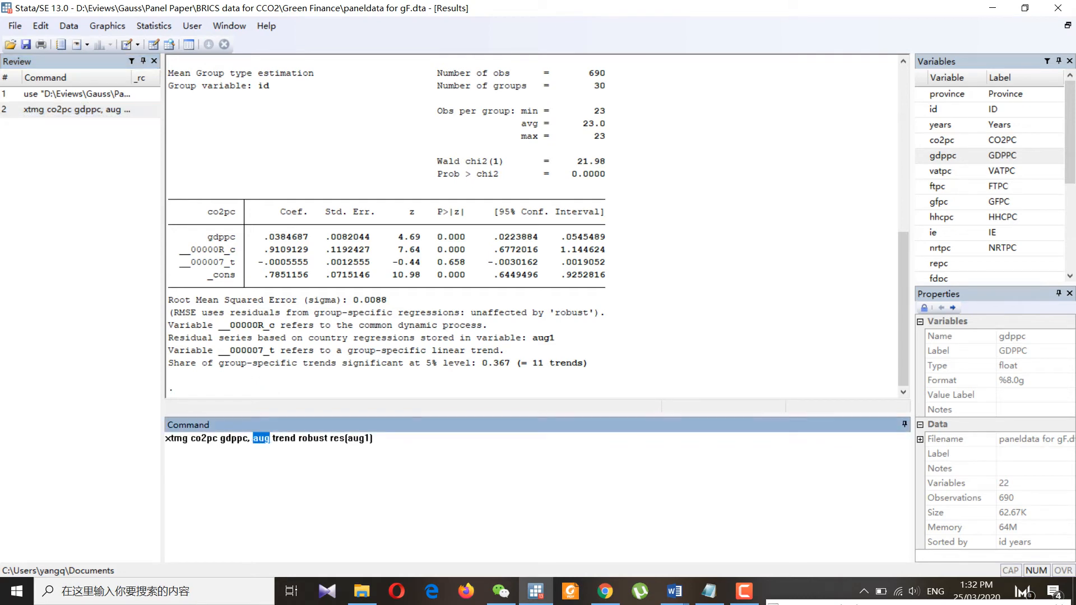
pyautogui.write('cce')
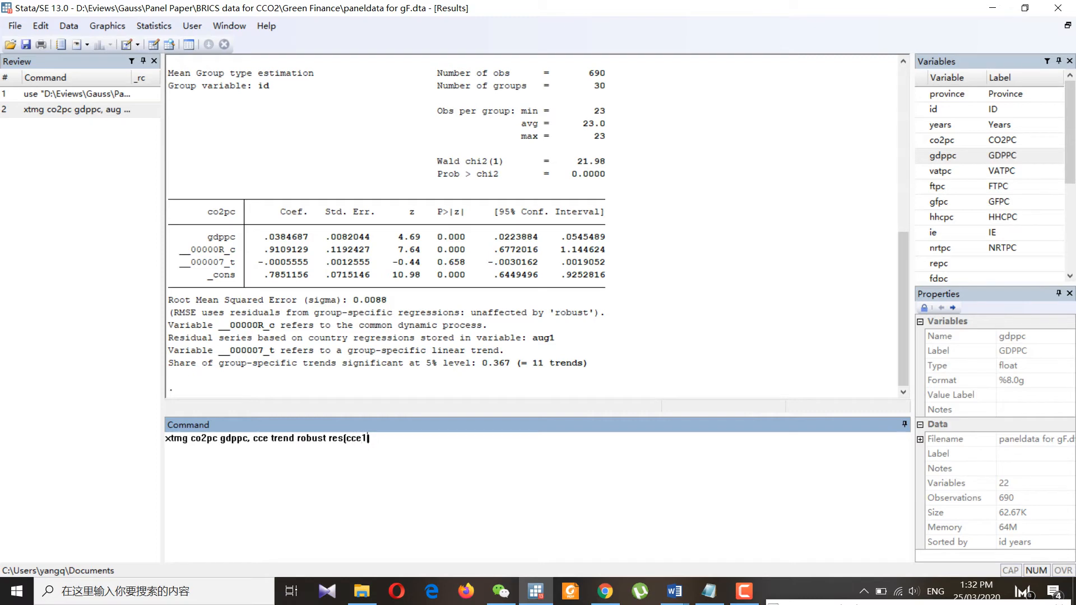
pyautogui.press('Return')
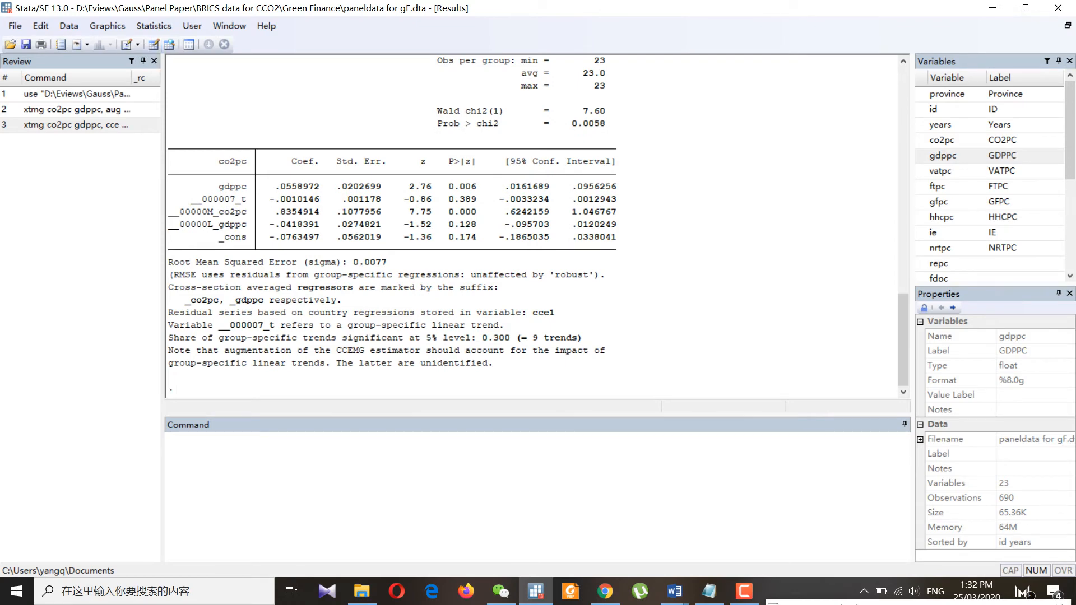
pyautogui.click(673, 591)
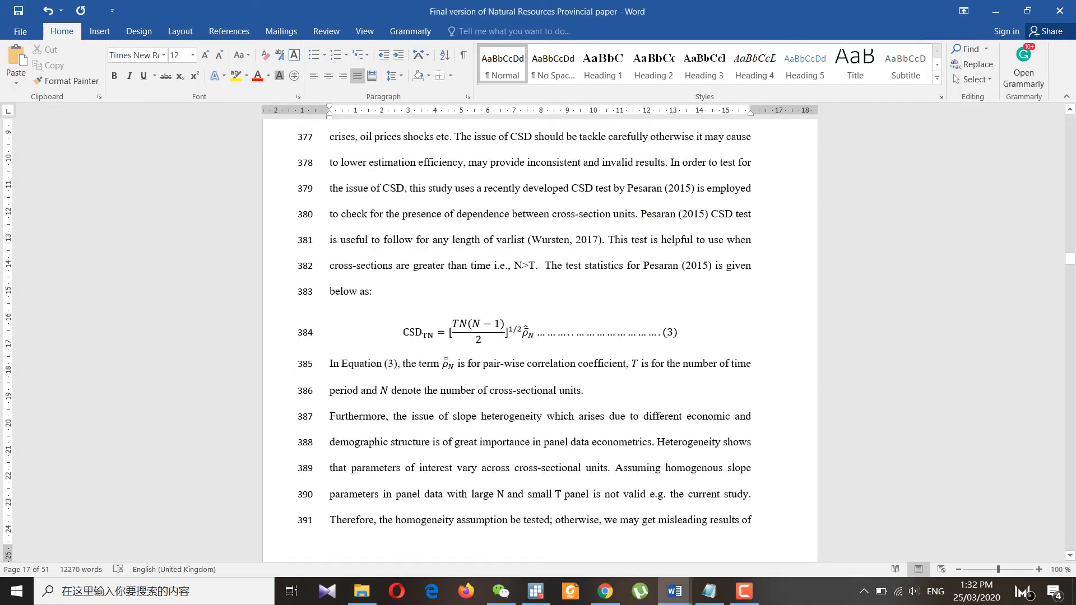
pyautogui.moveTo(638, 213); pyautogui.dragTo(733, 213)
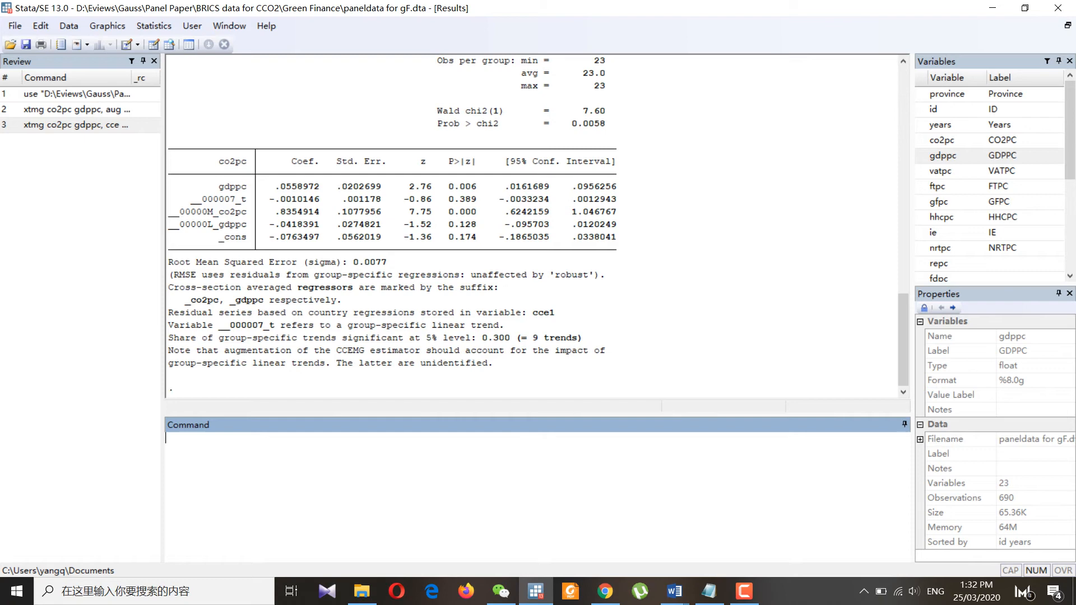
# - Type xtcd2 in Stata and end the Word sentence with 'with Economic Proximity'
pyautogui.write('xtcd2')
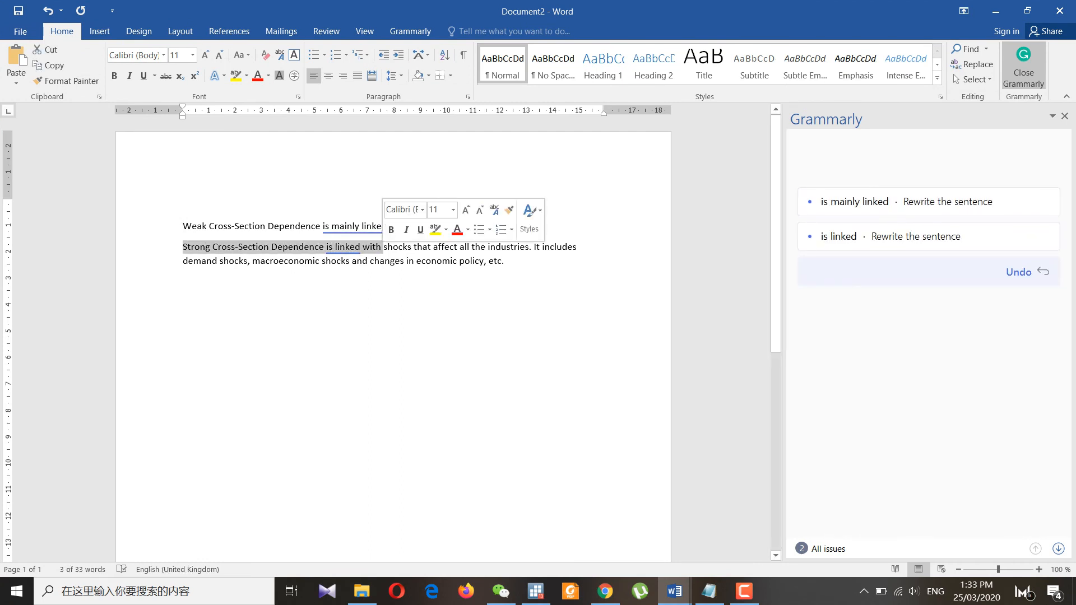
pyautogui.write('with Economic Proximity')
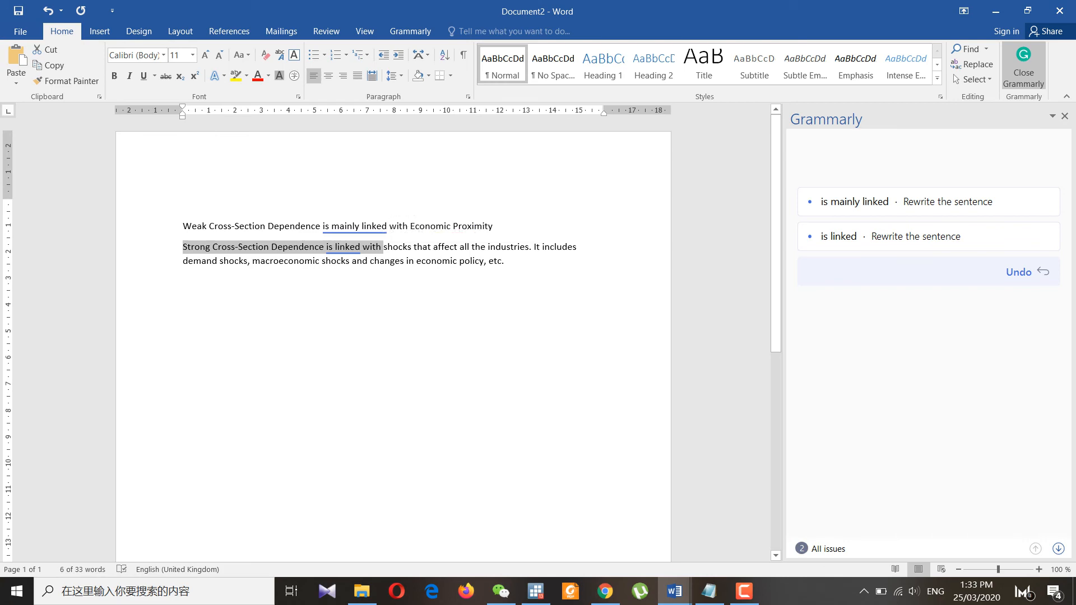